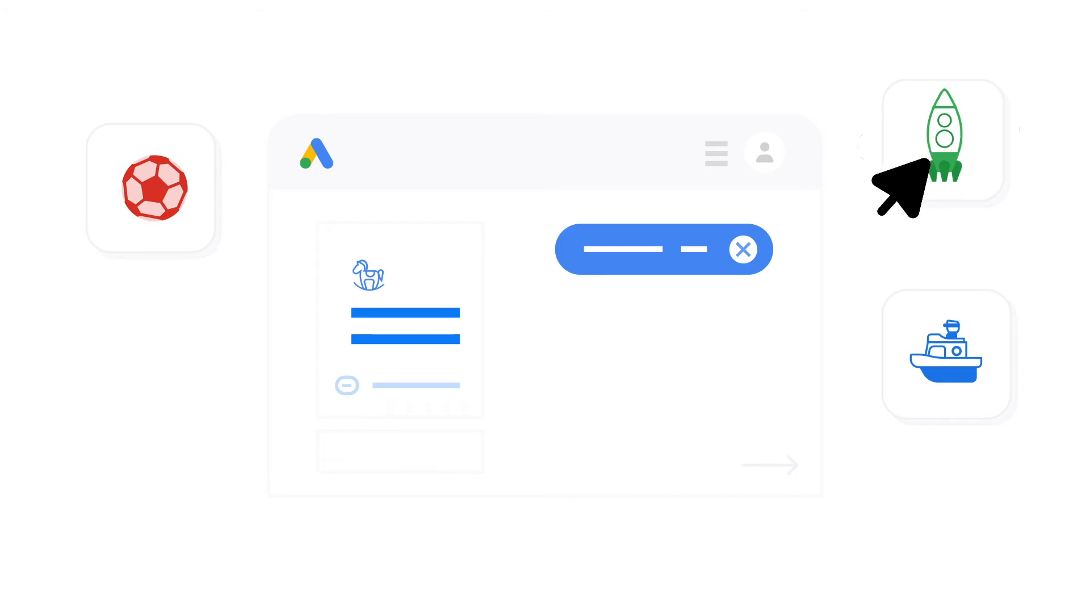
left_click(942, 140)
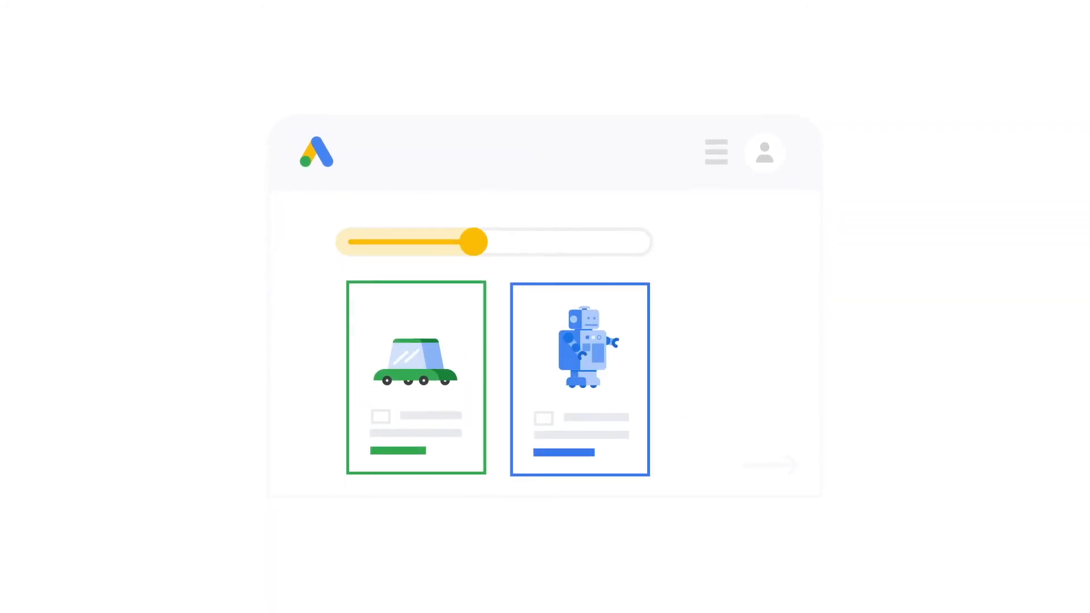
left_click_drag(472, 241, 586, 240)
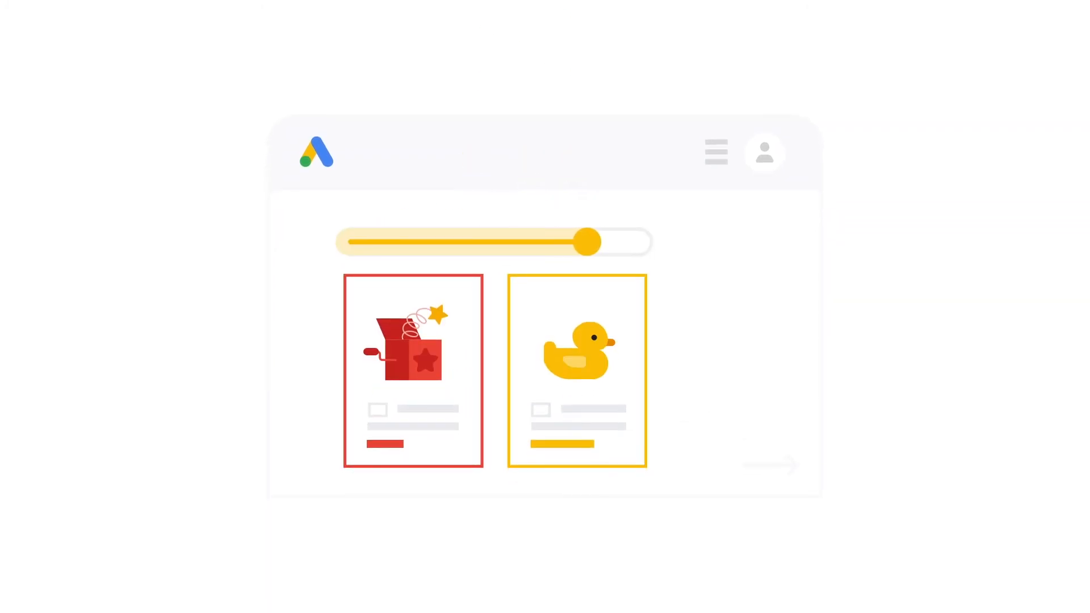